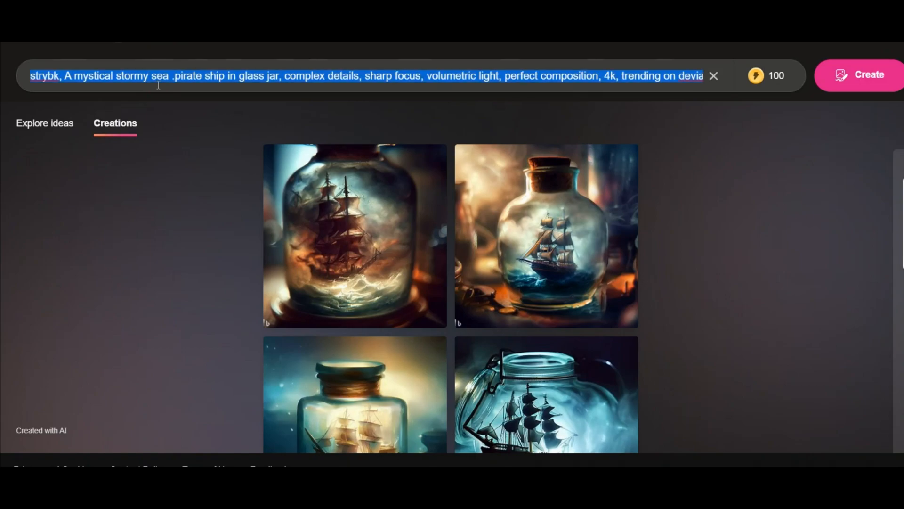
# Step: Generate four images from the 'a boy drinking coffee on a chair in a dreamy jungle' prompt and review them
pyautogui.write('a boy')
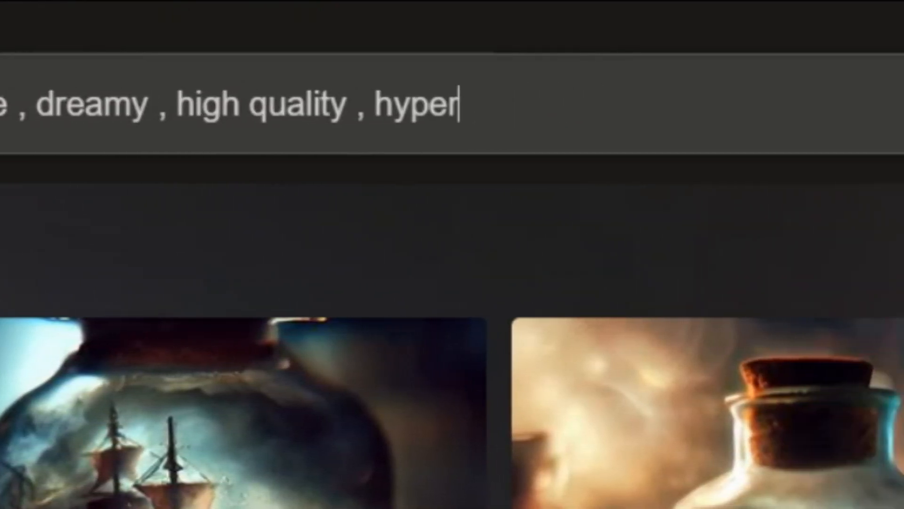
pyautogui.click(739, 121)
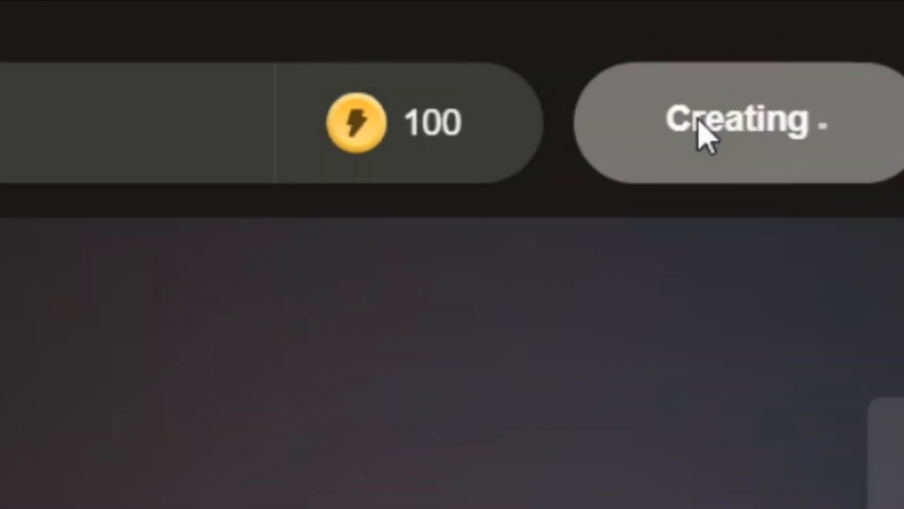
pyautogui.click(738, 119)
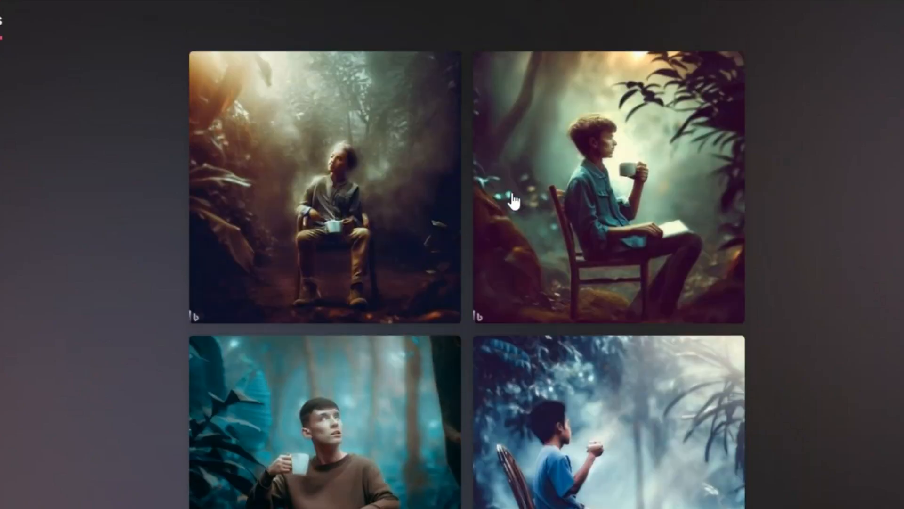
pyautogui.scroll(3)
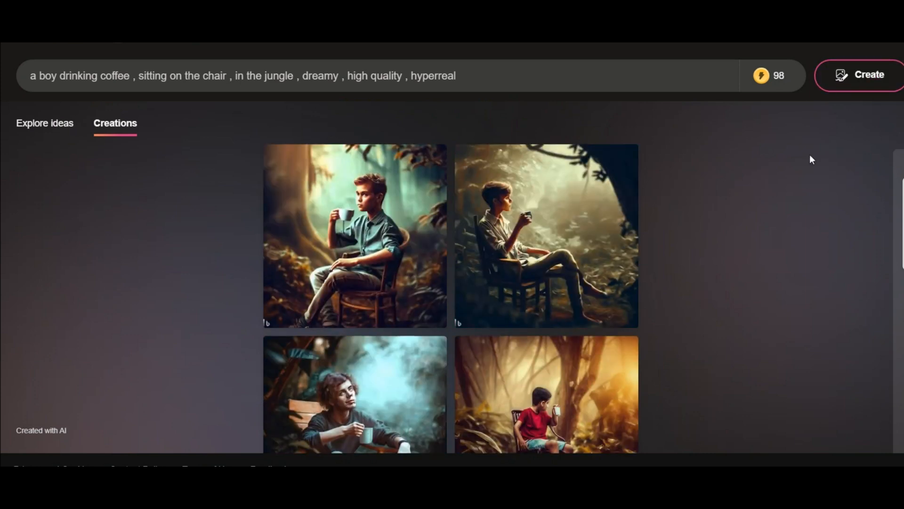
pyautogui.scroll(-3)
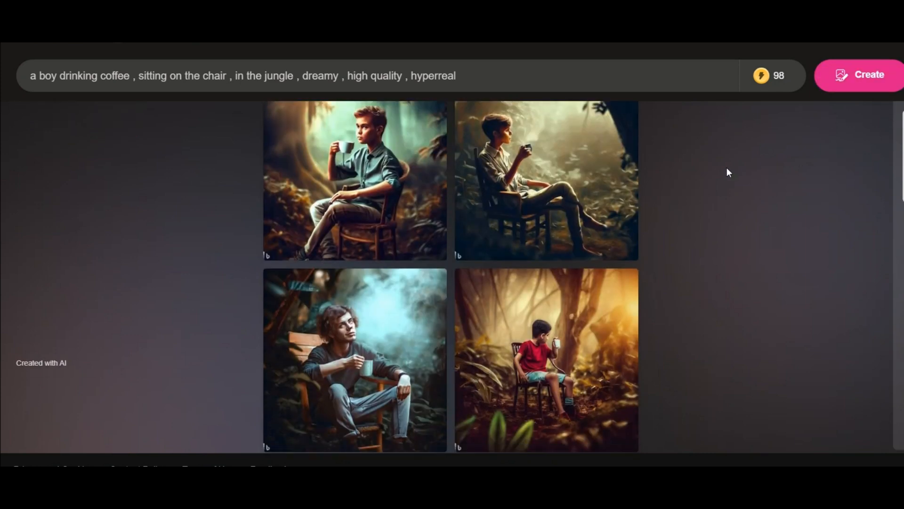
# Step: Generate four images from 'a masculine and strong man, charm, skin, body, realistic, studio photo, full body'
pyautogui.write('a masculine and strong man ,')
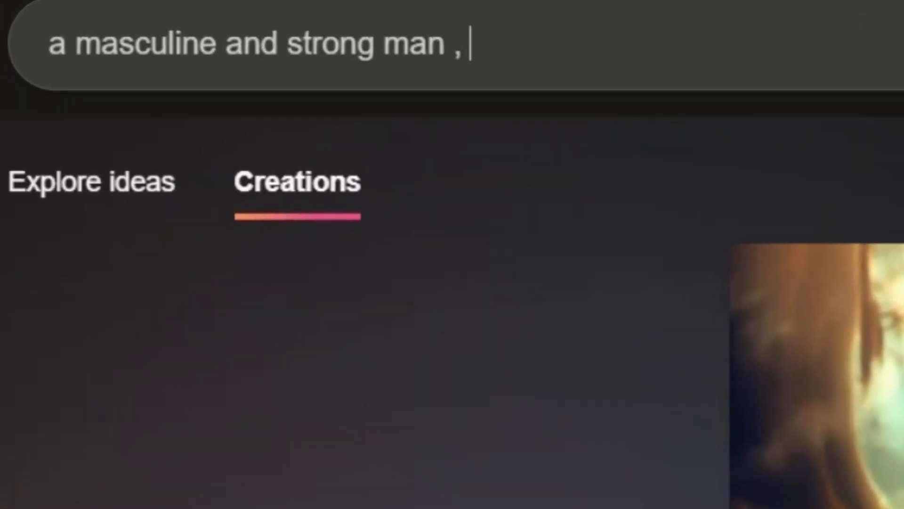
pyautogui.write('charm , skin , body , realisti')
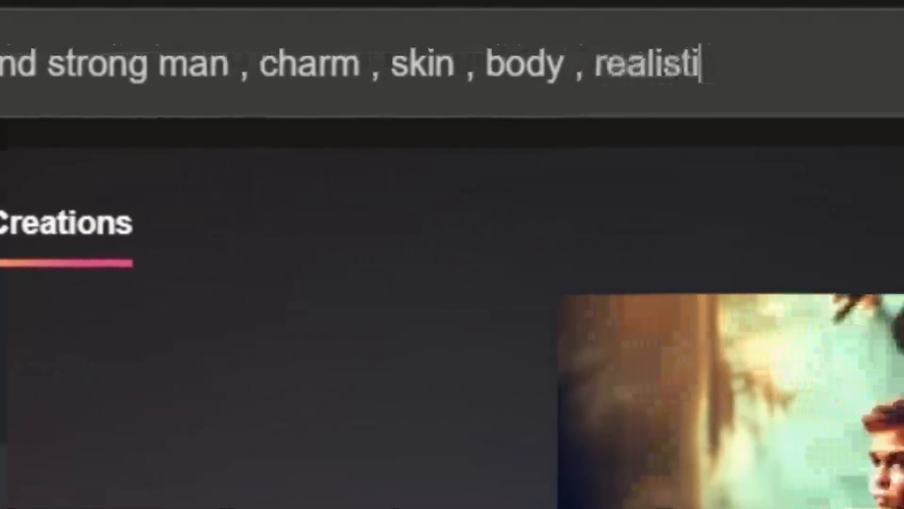
pyautogui.write('studio photo , full body , high quality light , cartoon style , 3d')
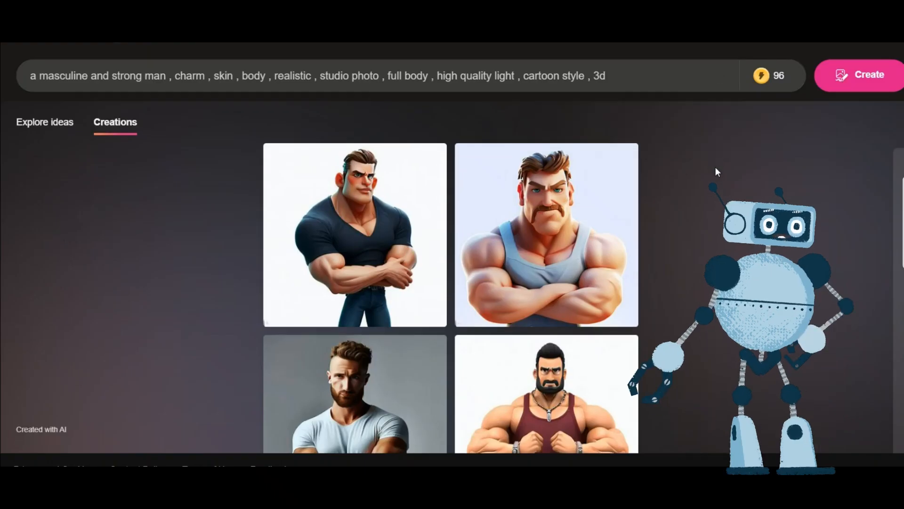
pyautogui.scroll(-3)
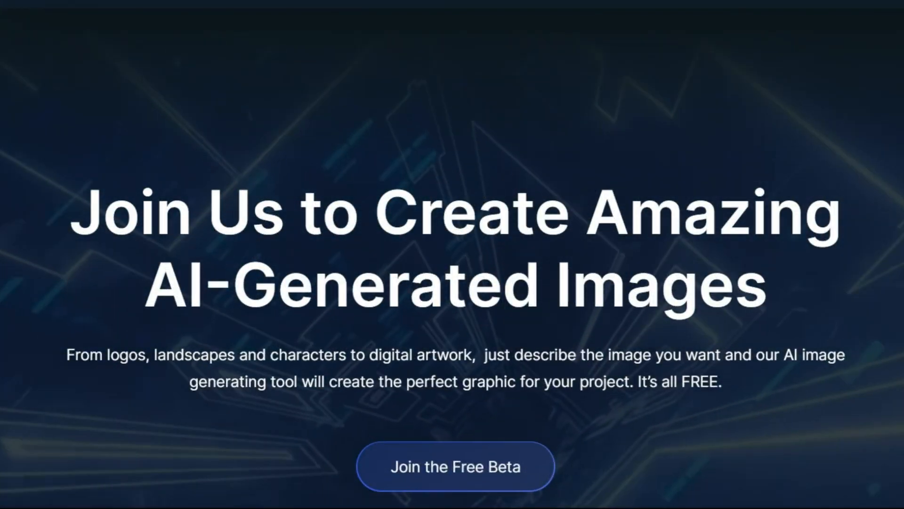
# Step: Scroll the BlueWillow landing page down to the Join the Free Beta section
pyautogui.scroll(-3)
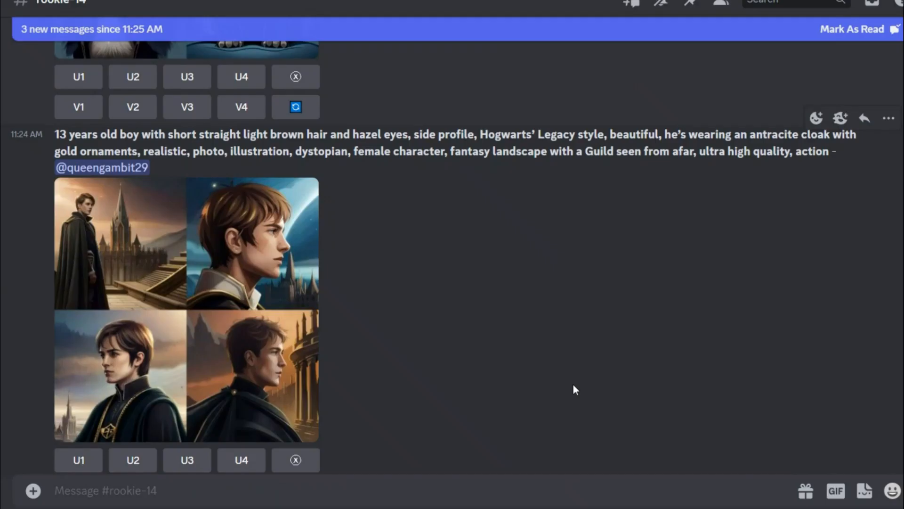
# Step: Send /imagine 'portrait image of a 3d' Pixar father-giving-son-an-apple prompt and check mentions for results
pyautogui.write('/imagine')
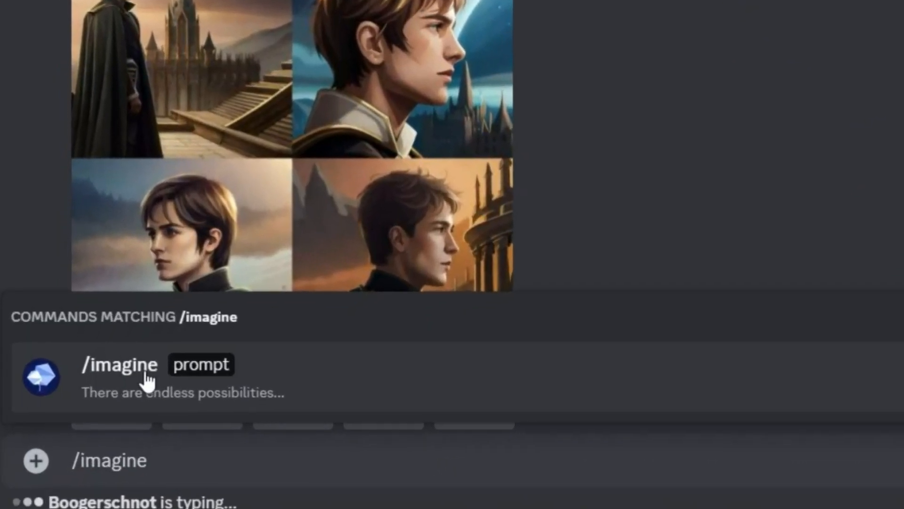
pyautogui.write('portrait image of a 3d')
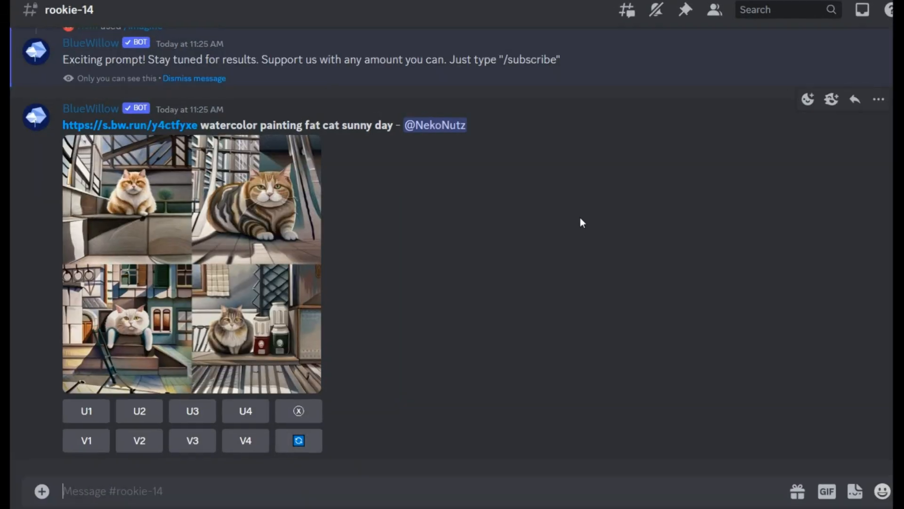
pyautogui.click(862, 9)
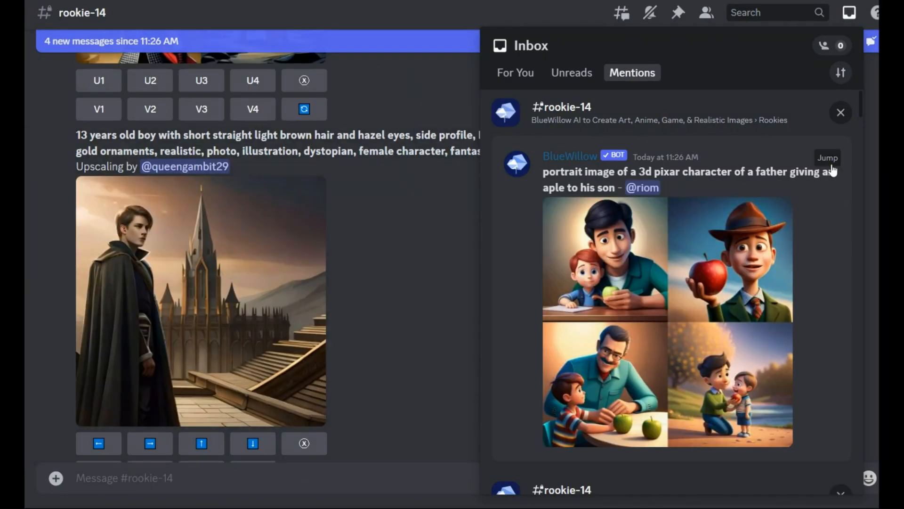
# Step: Jump to the bot's four father-and-son apple images and request a re-roll of the grid
pyautogui.click(826, 158)
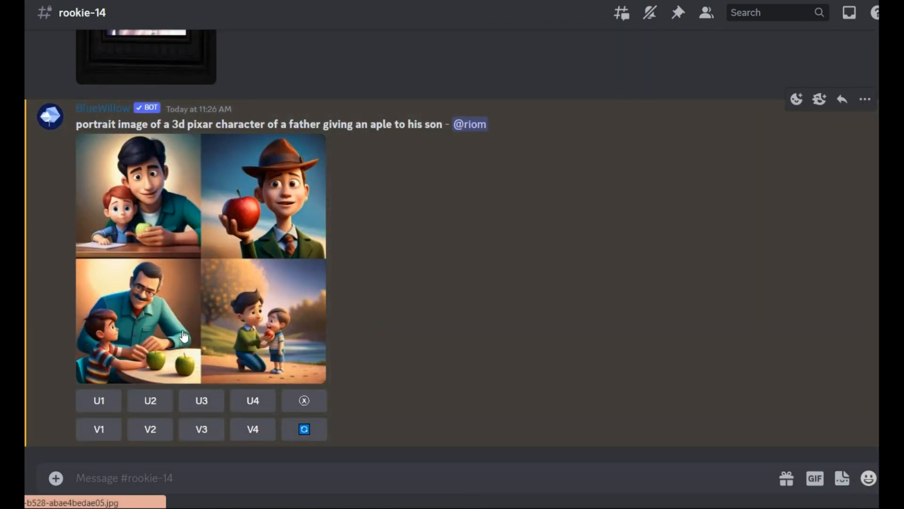
pyautogui.scroll(-3)
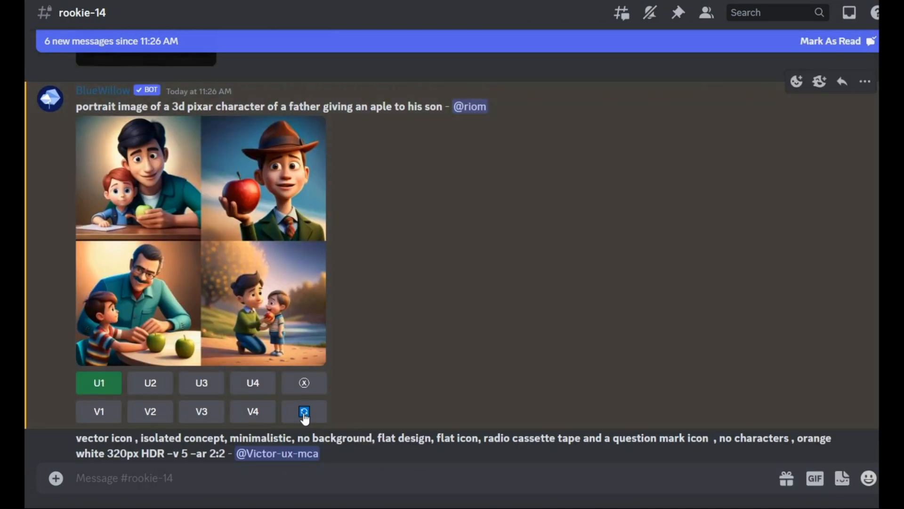
pyautogui.click(304, 412)
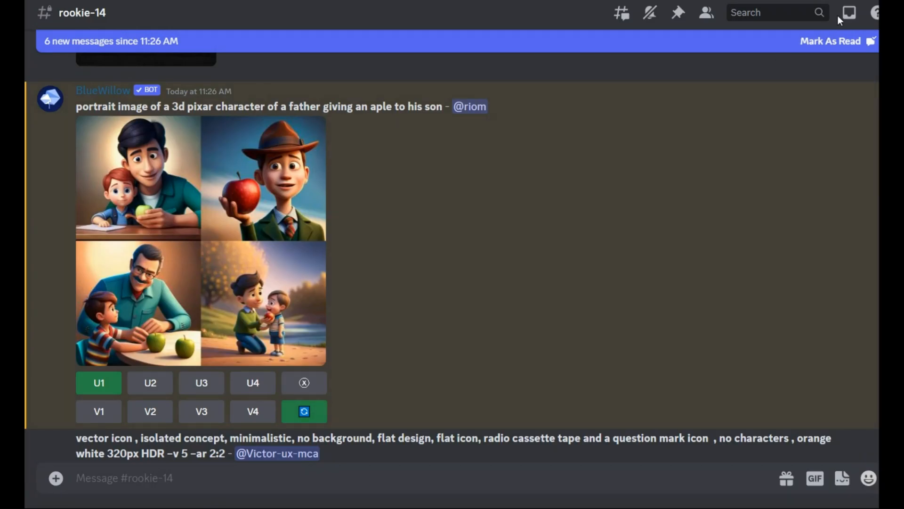
pyautogui.click(848, 12)
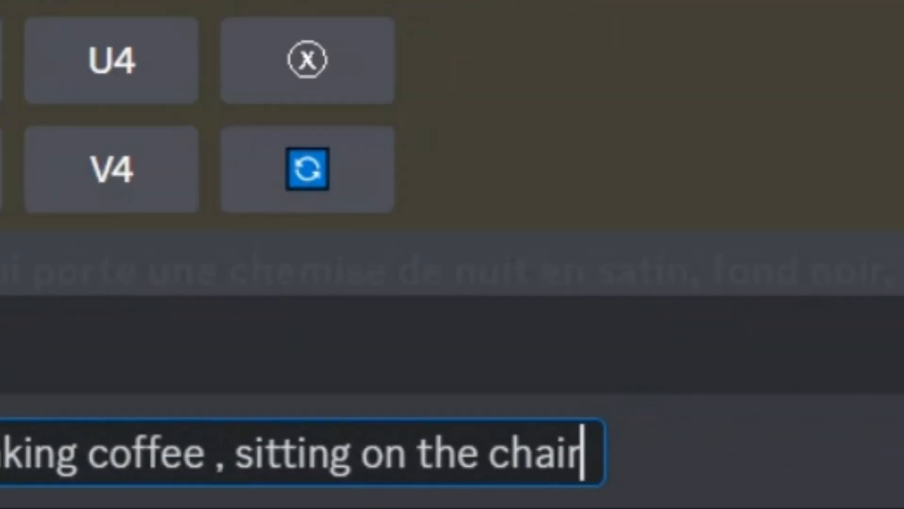
# Step: Send the boy-drinking-coffee-on-a-chair prompt ending ', in the jungle, dreamy, high quality'
pyautogui.write(', in the jungle , dreamy , high quality')
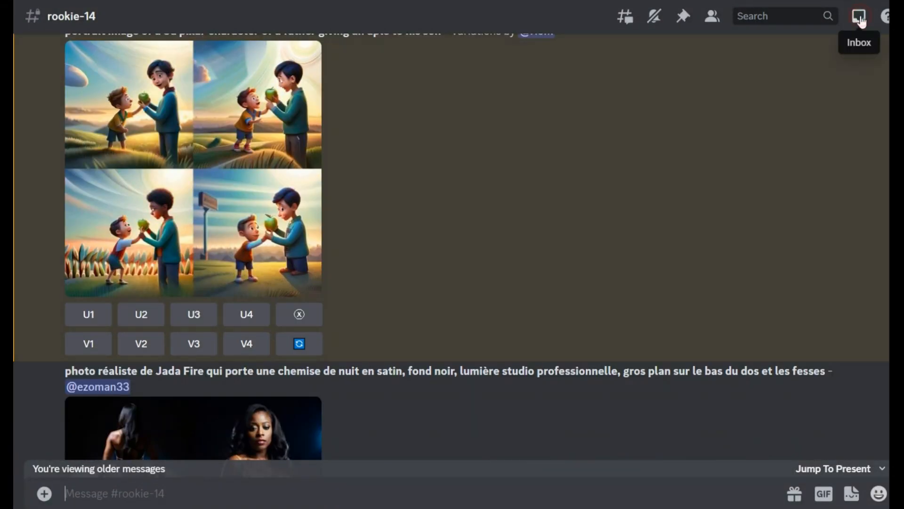
# Step: Jump from the Inbox mention to the bot's four realistic jungle coffee-boy images
pyautogui.click(859, 16)
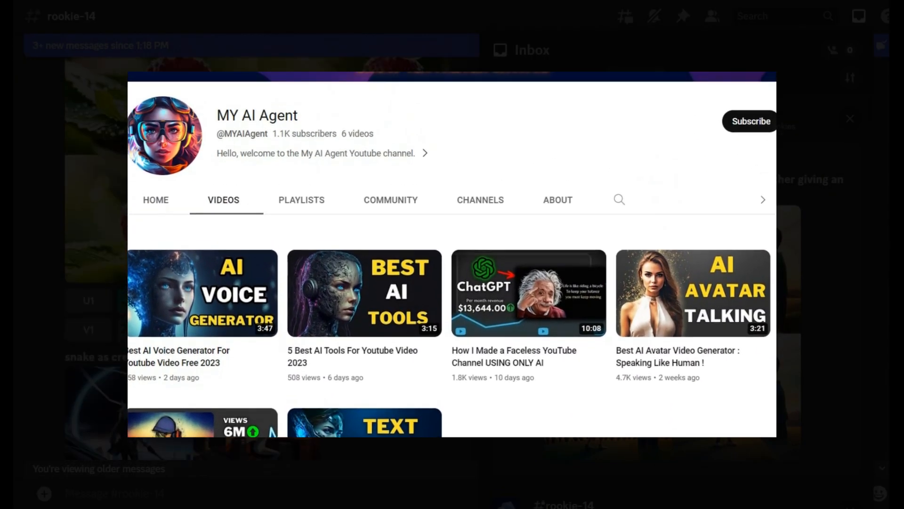
pyautogui.click(849, 118)
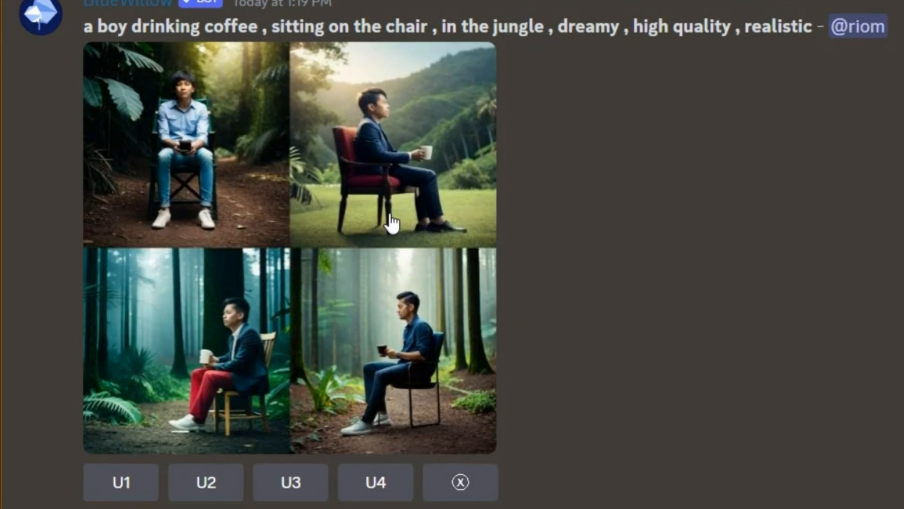
pyautogui.moveTo(428, 247)
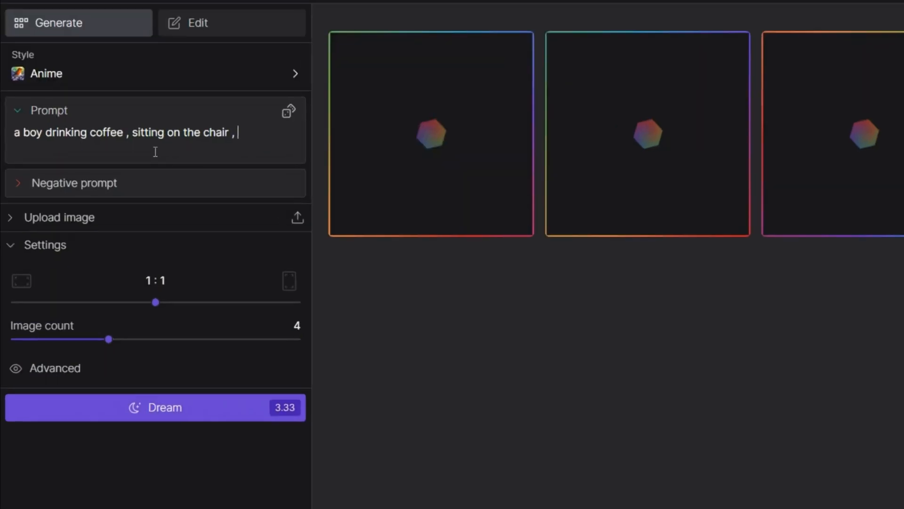
# Step: Generate four square 1:1 hyperreal images of the boy drinking coffee in the jungle
pyautogui.write('in the jungle , dreamy , high quali')
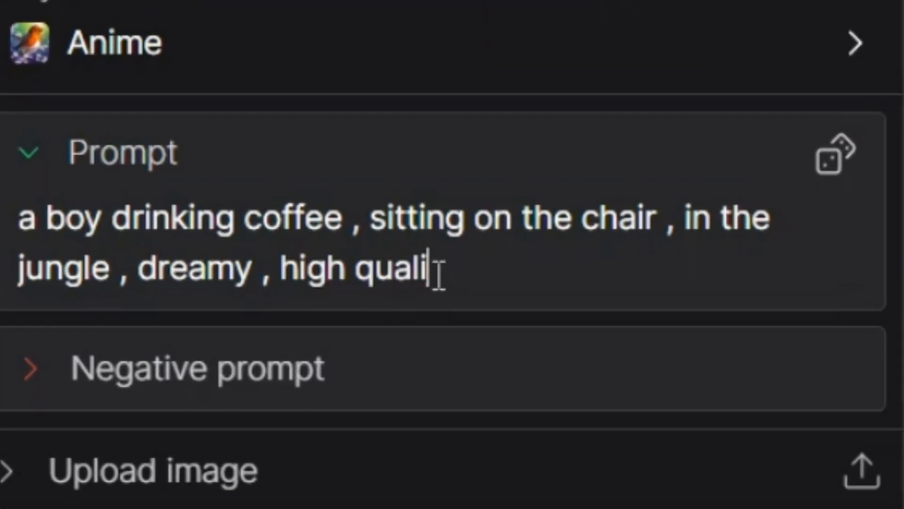
pyautogui.write('ty , hyperreal')
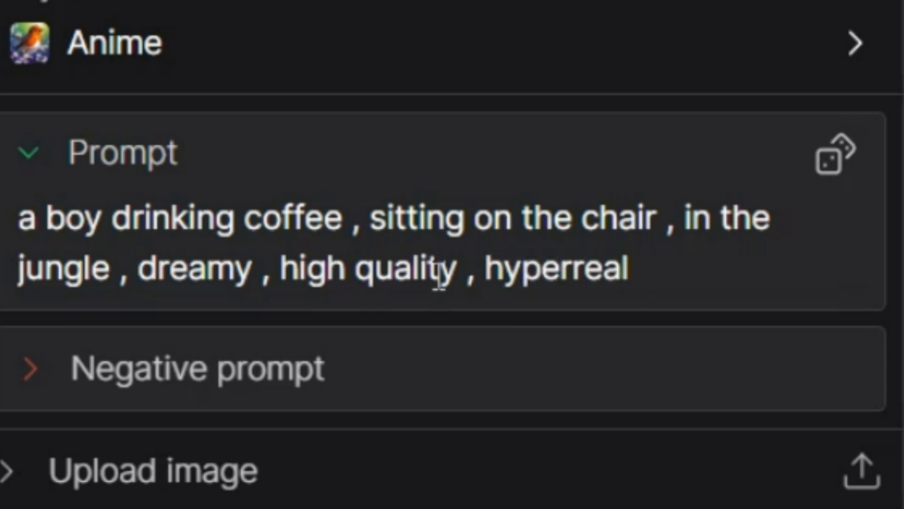
pyautogui.click(118, 365)
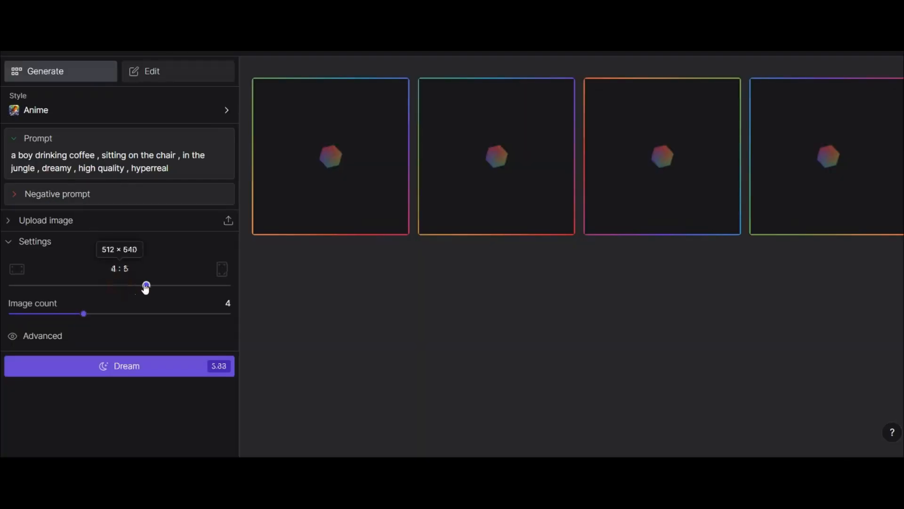
pyautogui.moveTo(146, 285); pyautogui.dragTo(65, 285)
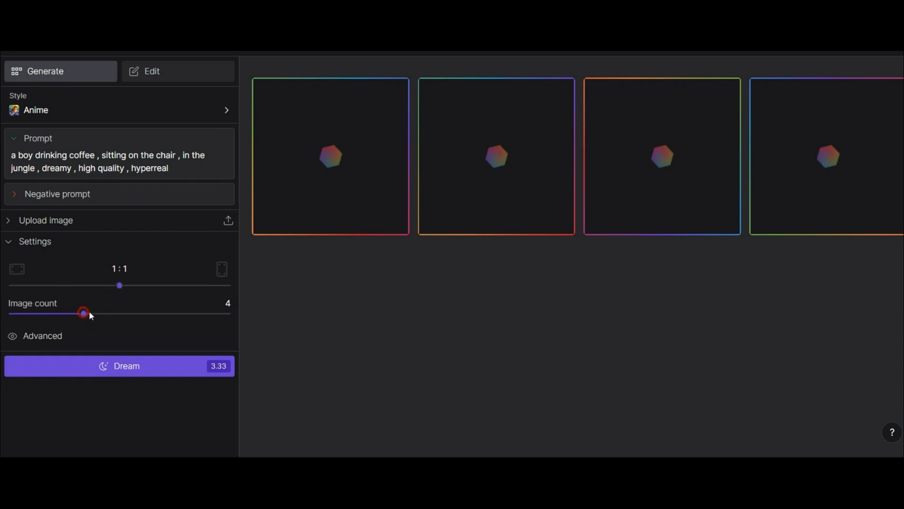
pyautogui.moveTo(83, 312); pyautogui.dragTo(131, 312)
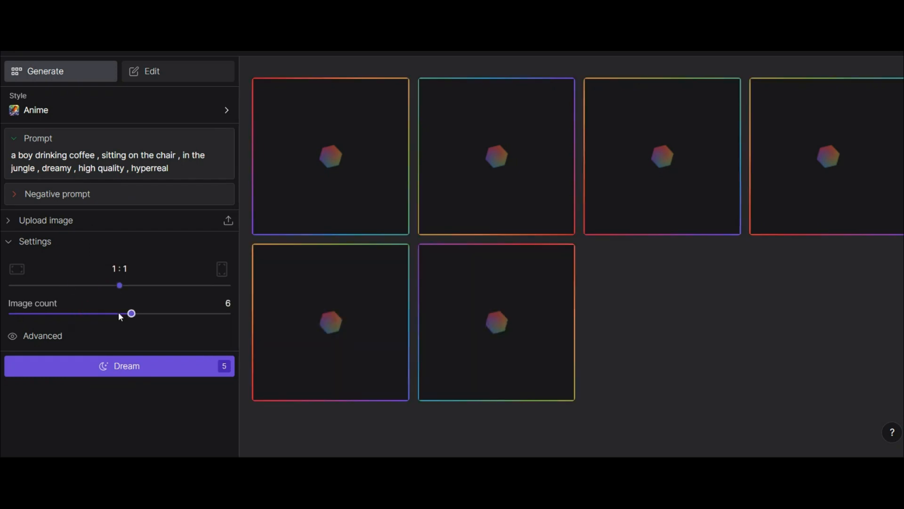
pyautogui.moveTo(131, 313); pyautogui.dragTo(83, 313)
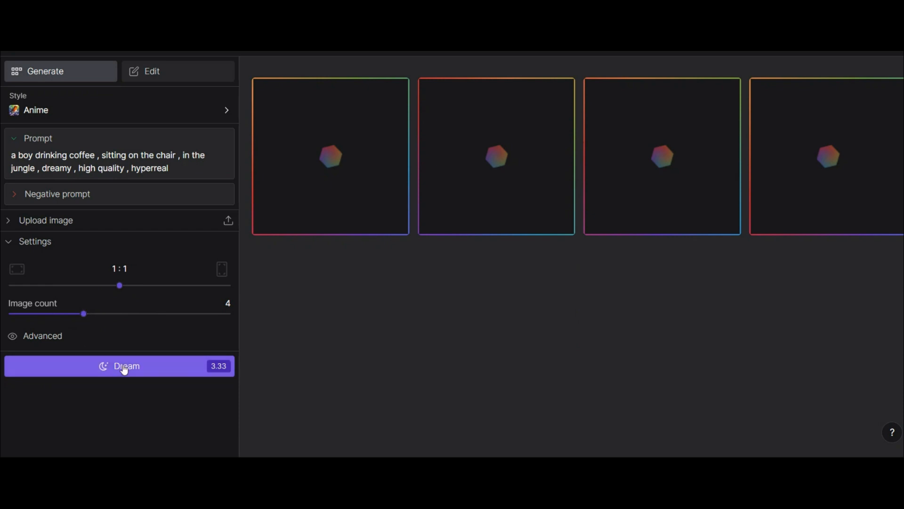
pyautogui.click(119, 365)
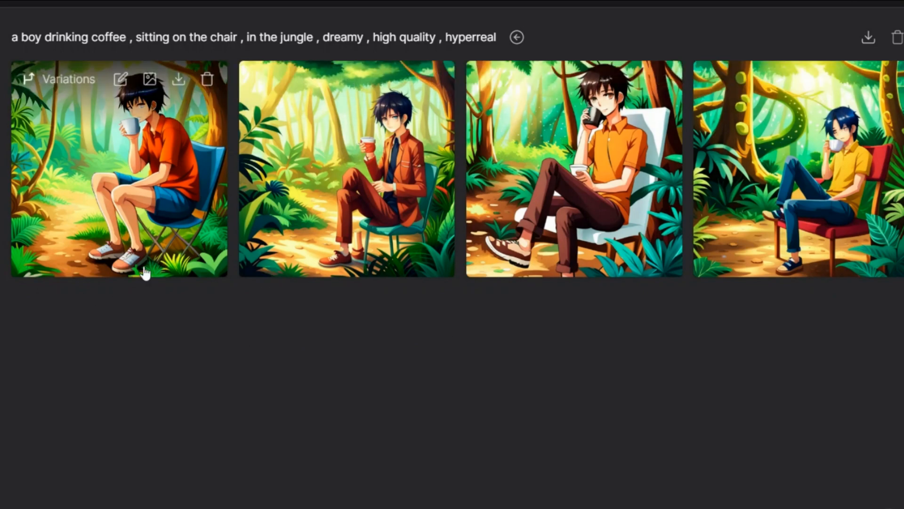
# Step: Preview the first coffee-boy image, then generate the cute monkey with sunglasses on the beach prompt
pyautogui.click(119, 168)
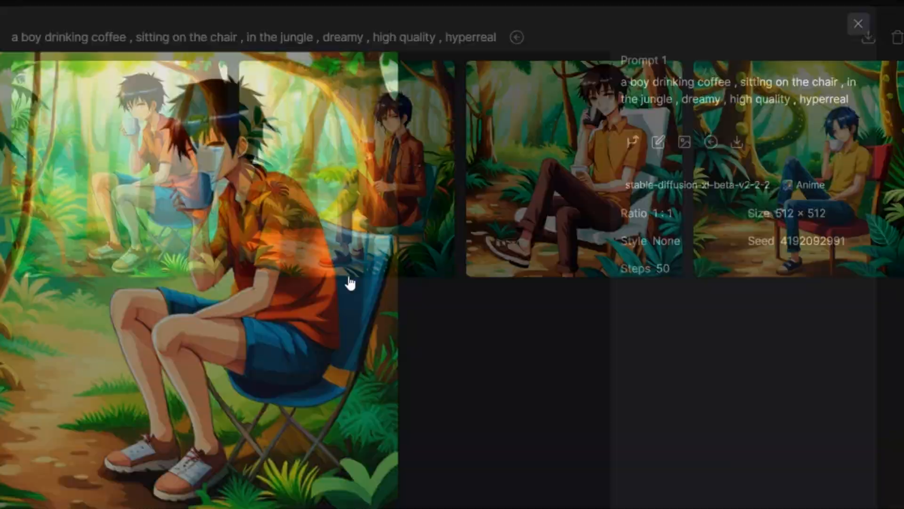
pyautogui.click(859, 24)
pyautogui.write('a cute monkey , with s')
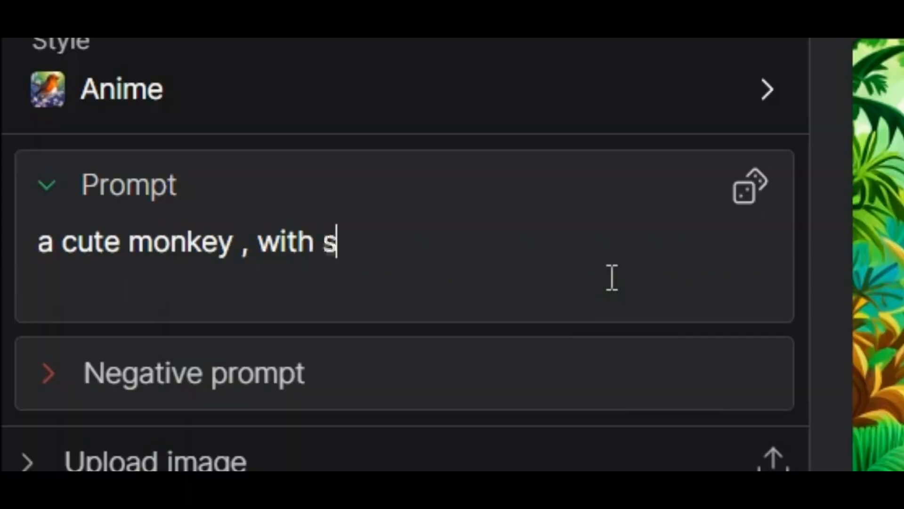
pyautogui.write('unglasses , sit in the beach , listen to music')
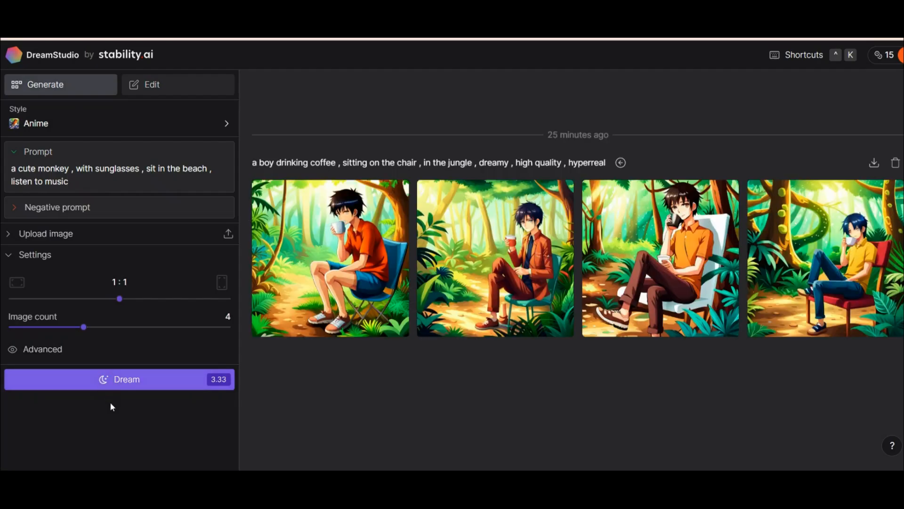
pyautogui.click(119, 379)
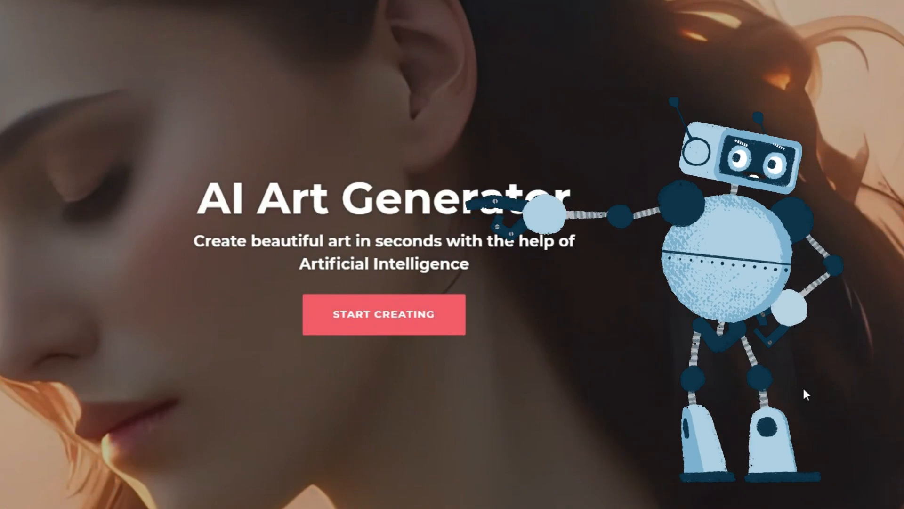
# Step: Create 'a nice woman, blue eyes, blond hair, surprise' with the Hyperreal style preset
pyautogui.click(384, 315)
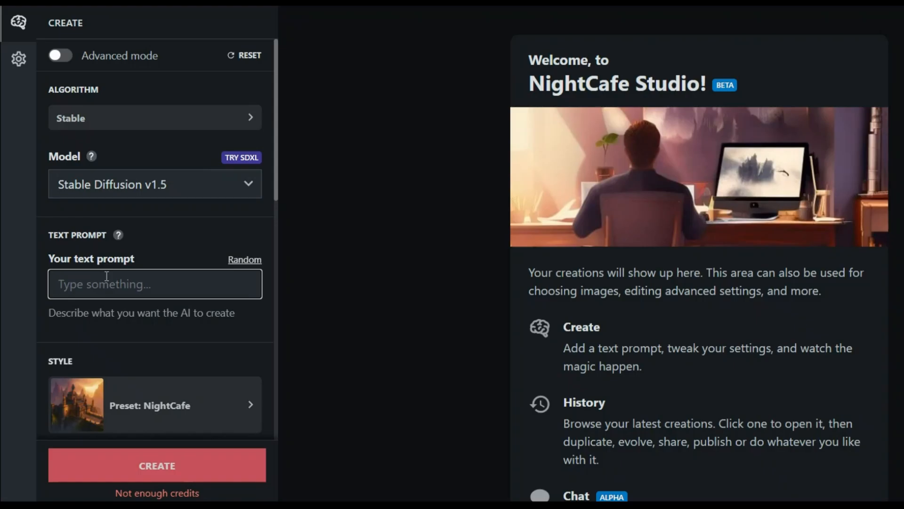
pyautogui.write('a nice woman , blue eyes')
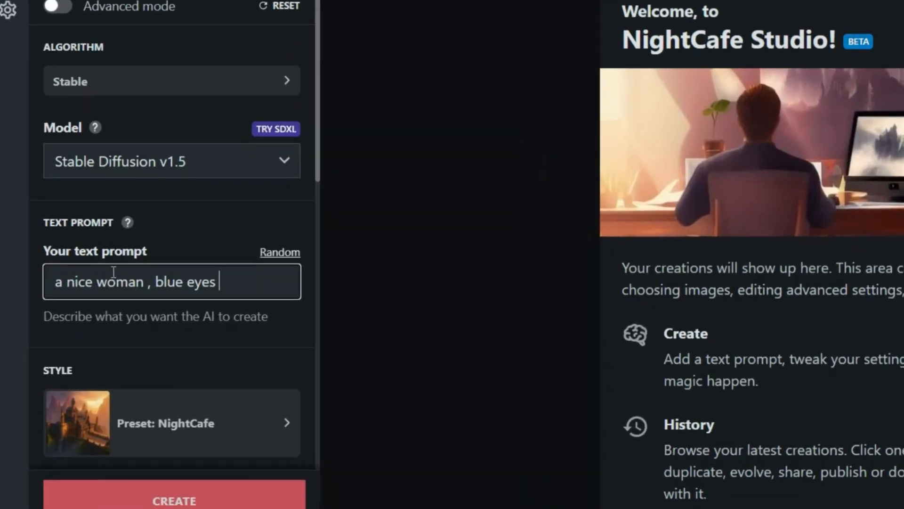
pyautogui.write(', blond hair , surprised , hyperreal , high quality , with detail')
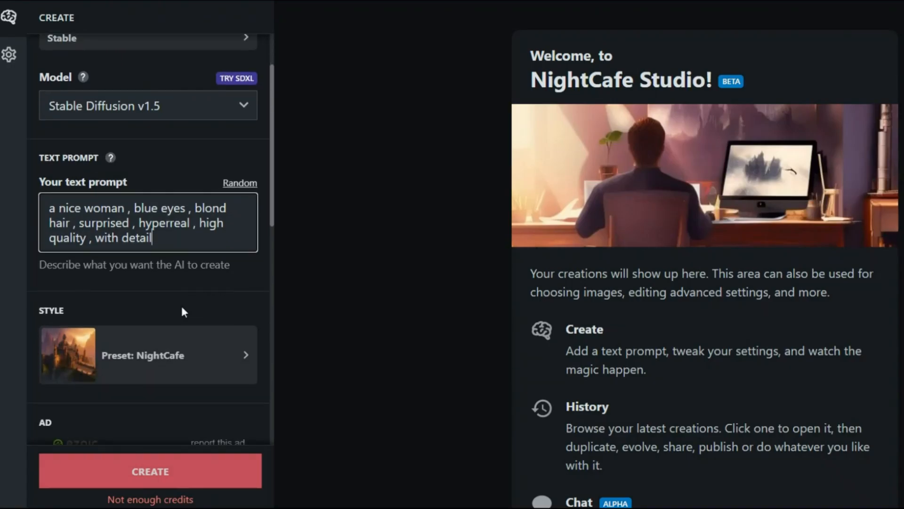
pyautogui.click(147, 354)
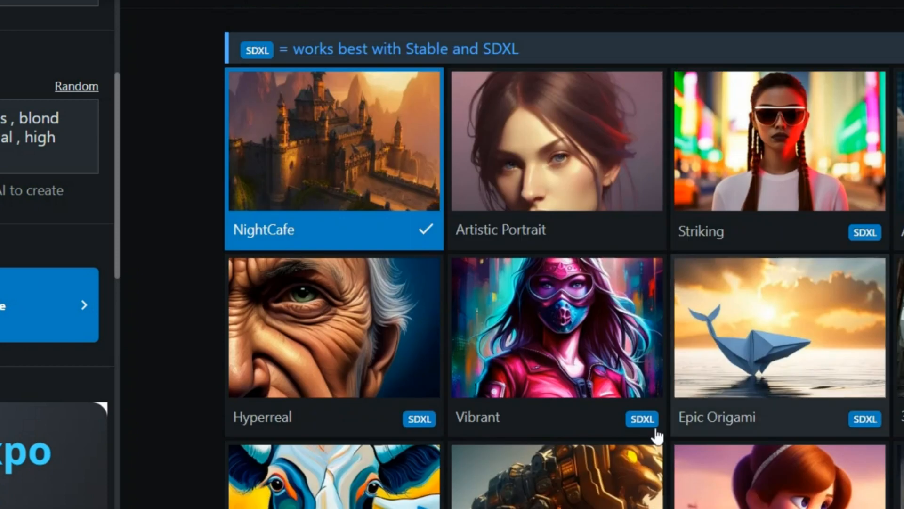
pyautogui.click(333, 328)
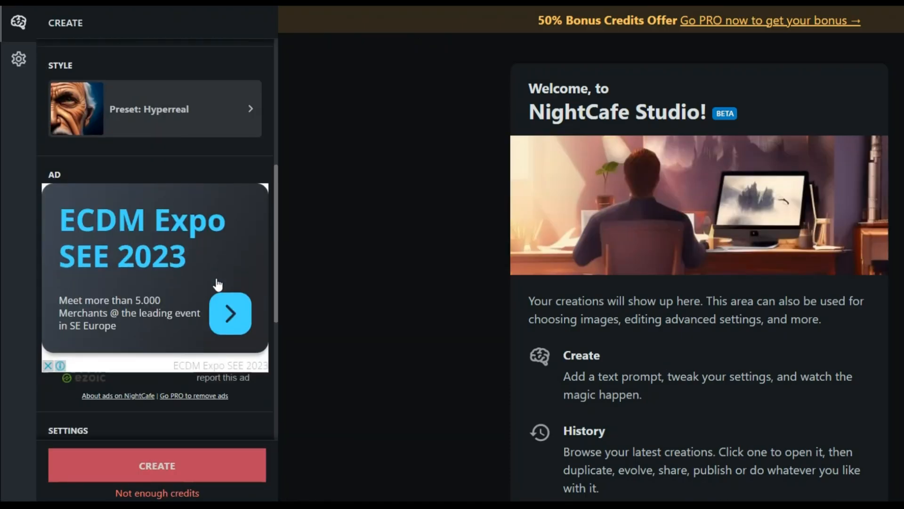
pyautogui.scroll(-3)
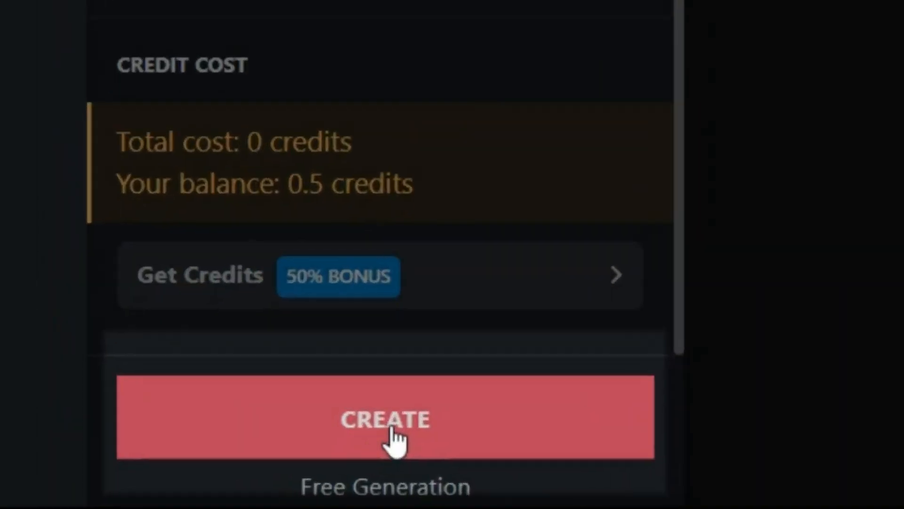
pyautogui.click(385, 418)
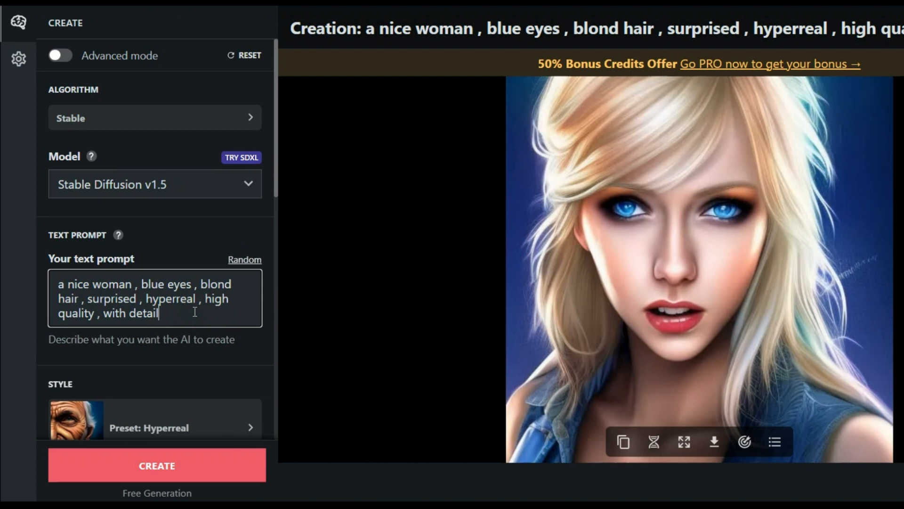
# Step: Create the cartoon old-man-in-the-park prompt
pyautogui.write('an old')
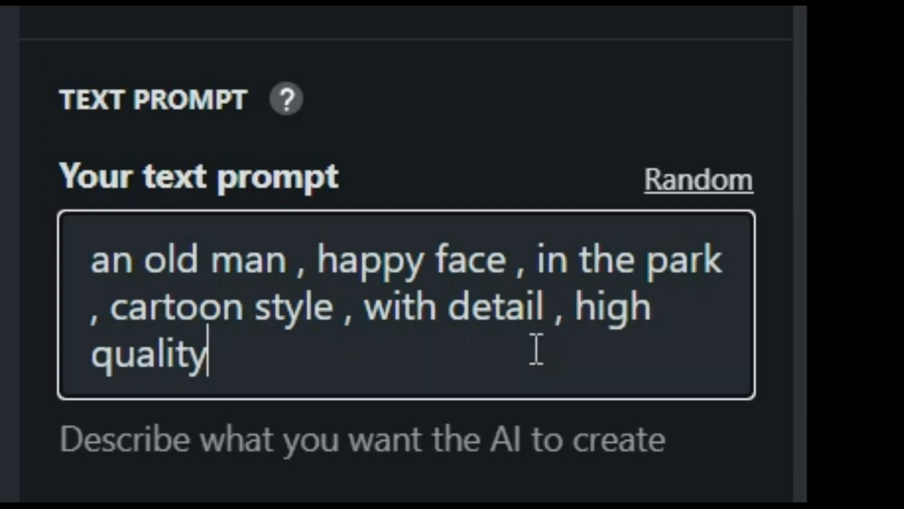
pyautogui.click(155, 466)
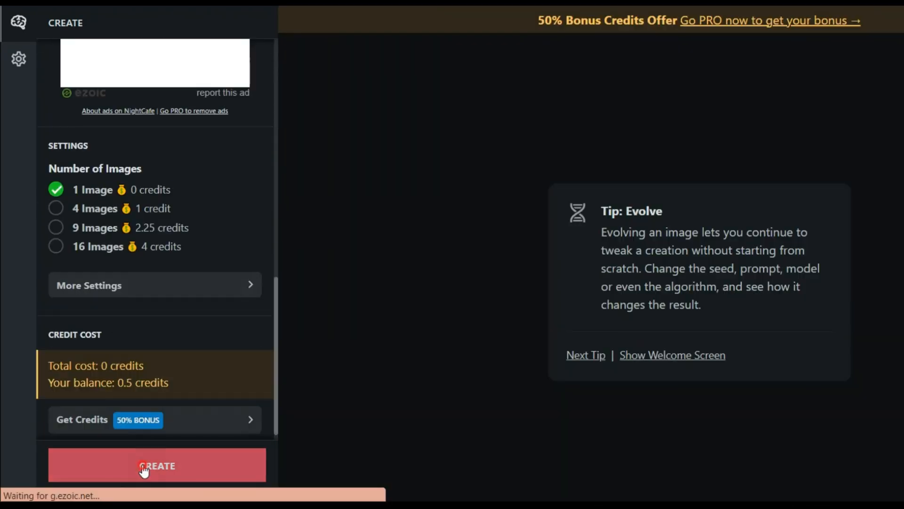
pyautogui.click(157, 465)
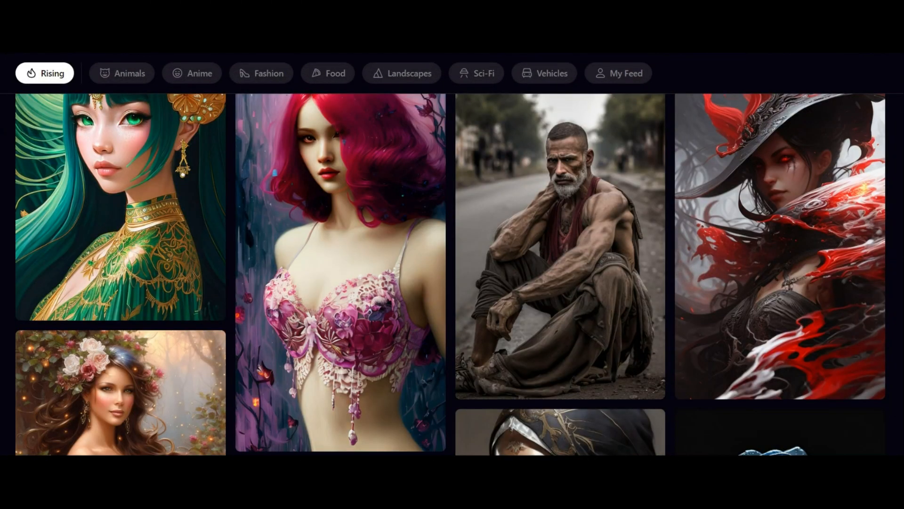
# Step: Browse the rising feed, briefly filtering to animals, and find the Fairy artwork
pyautogui.scroll(-3)
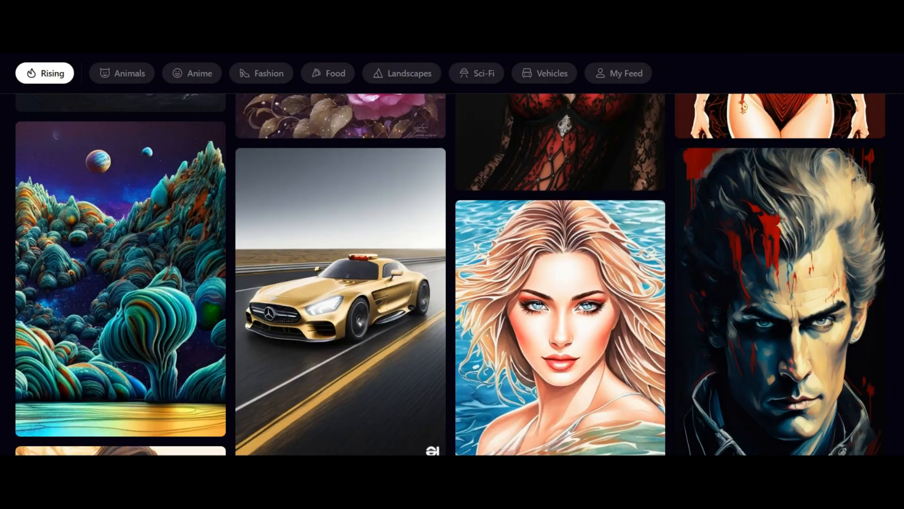
pyautogui.click(122, 73)
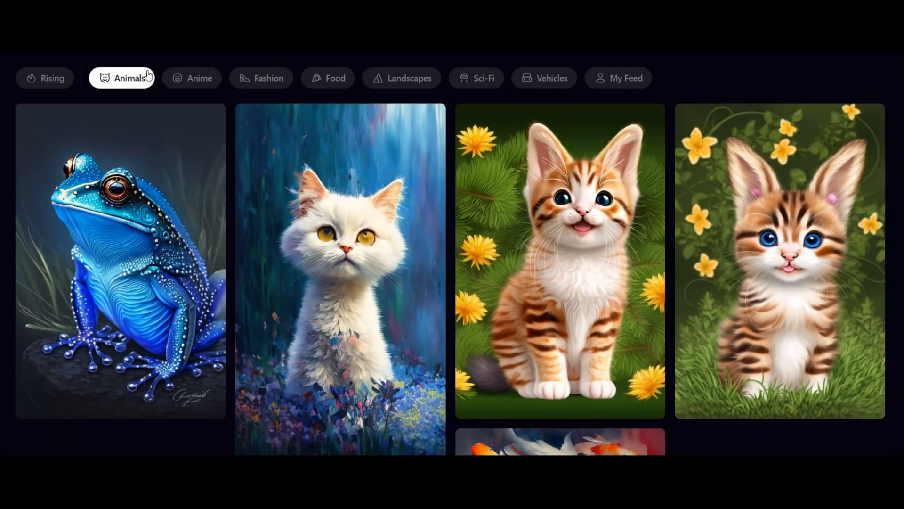
pyautogui.click(44, 78)
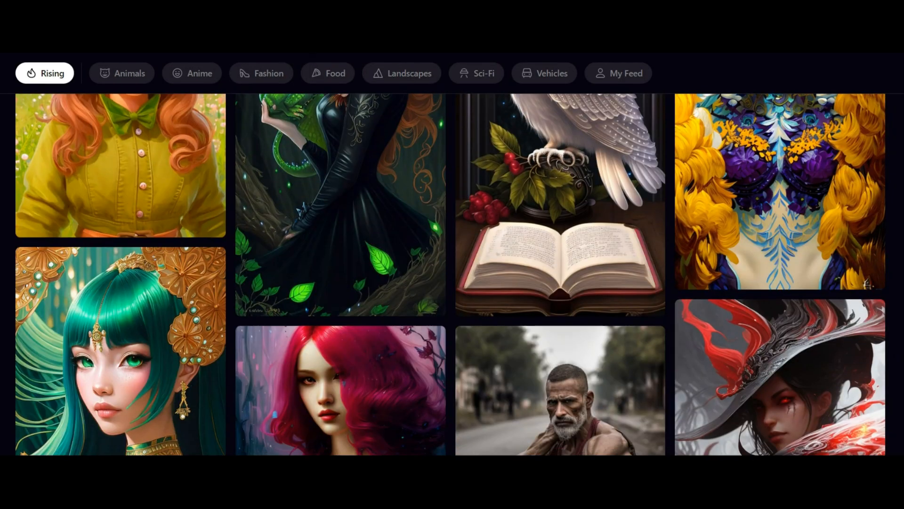
pyautogui.scroll(-3)
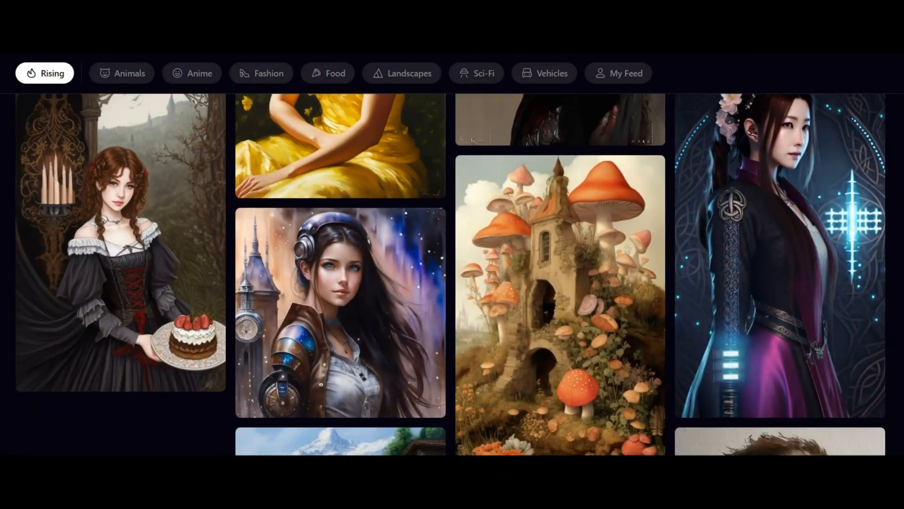
pyautogui.scroll(-3)
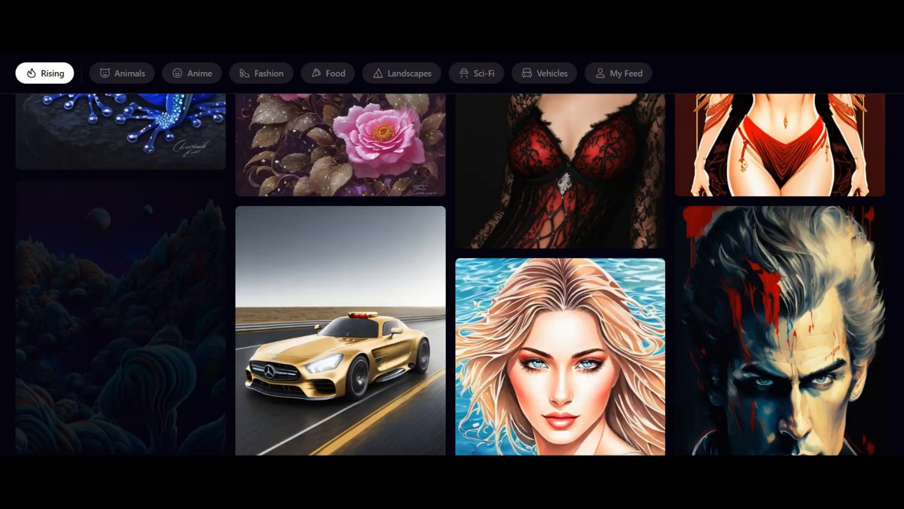
pyautogui.scroll(-3)
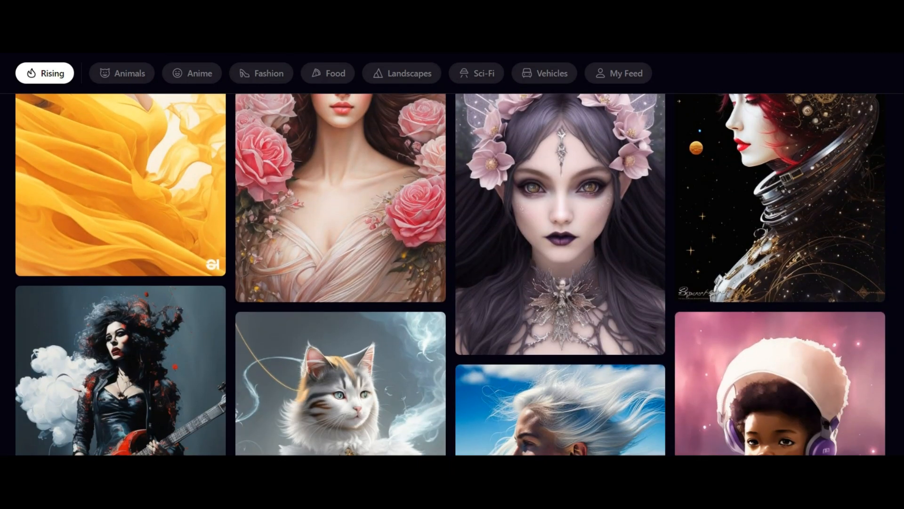
pyautogui.click(559, 222)
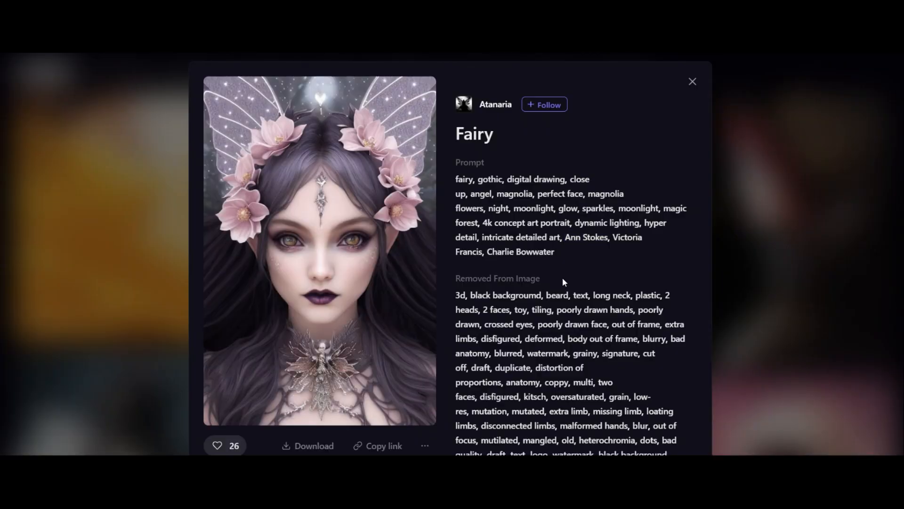
# Step: Remix the Fairy artwork's prompt and settings and generate a new fairy portrait
pyautogui.scroll(-3)
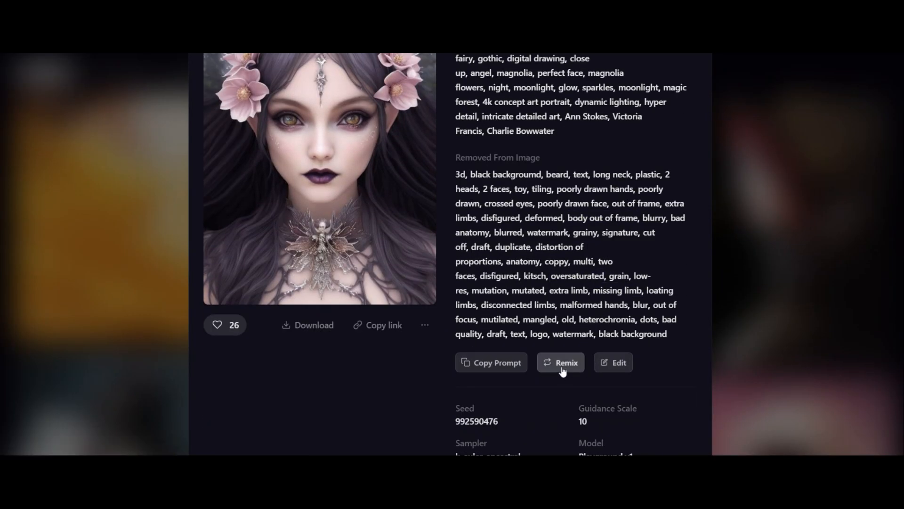
pyautogui.click(560, 361)
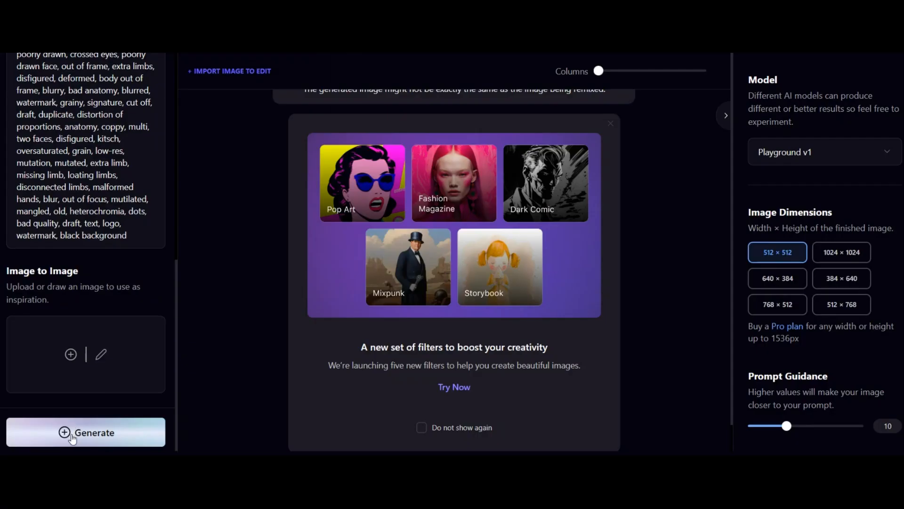
pyautogui.click(85, 432)
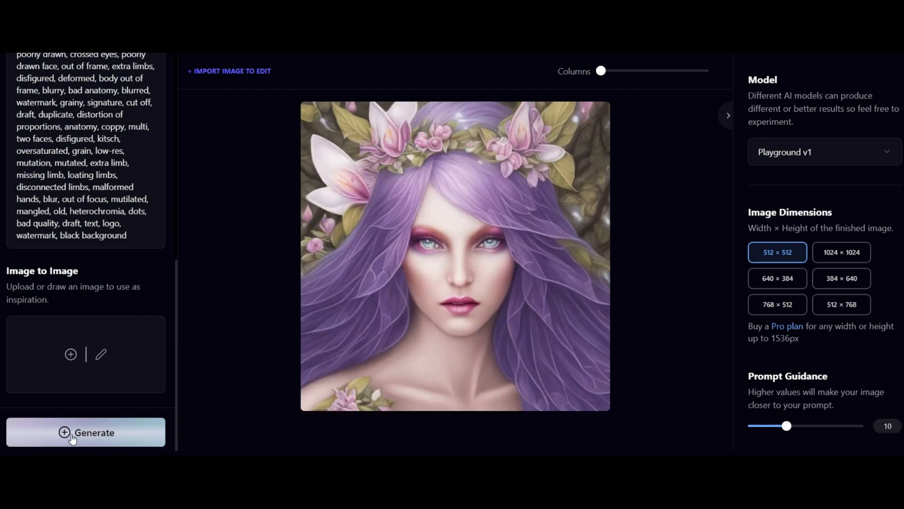
pyautogui.moveTo(271, 372)
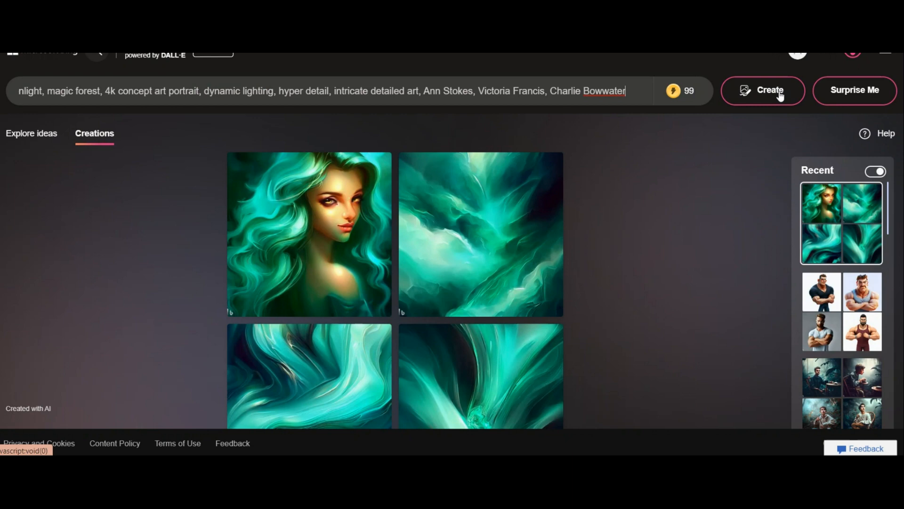
# Step: Generate four fairy portraits with glowing white flowers from the pasted fairy prompt
pyautogui.click(762, 90)
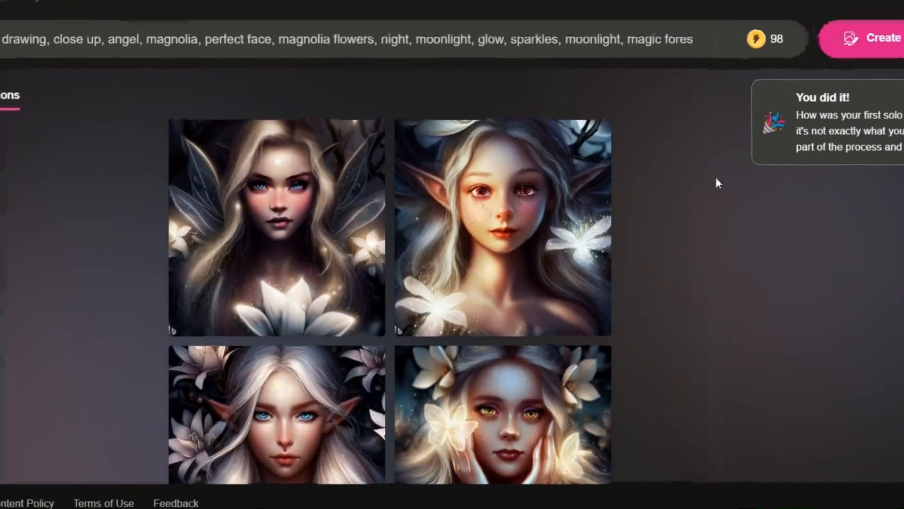
pyautogui.scroll(-3)
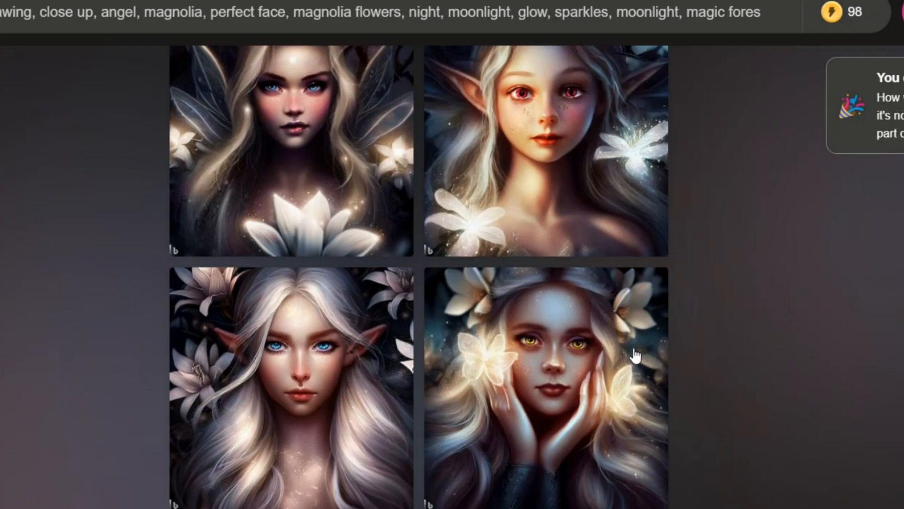